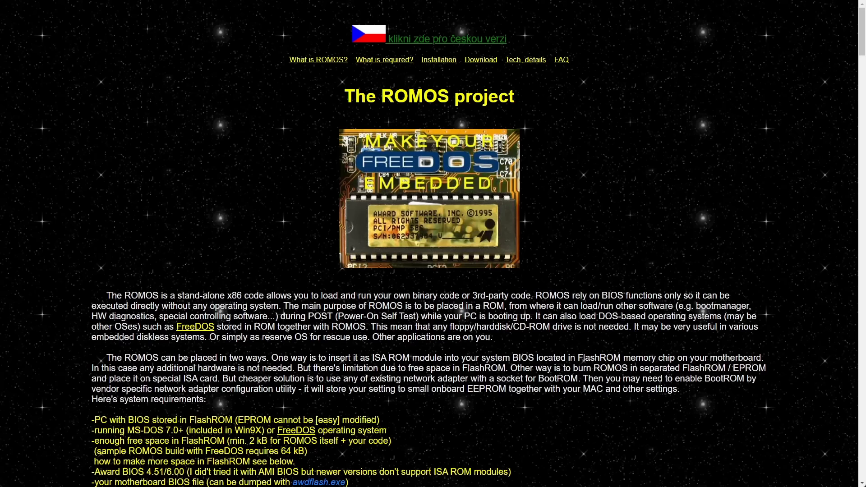
# Step: Scroll the ROMOS page down to the download section listing source code and compiled modules
pyautogui.scroll(-3)
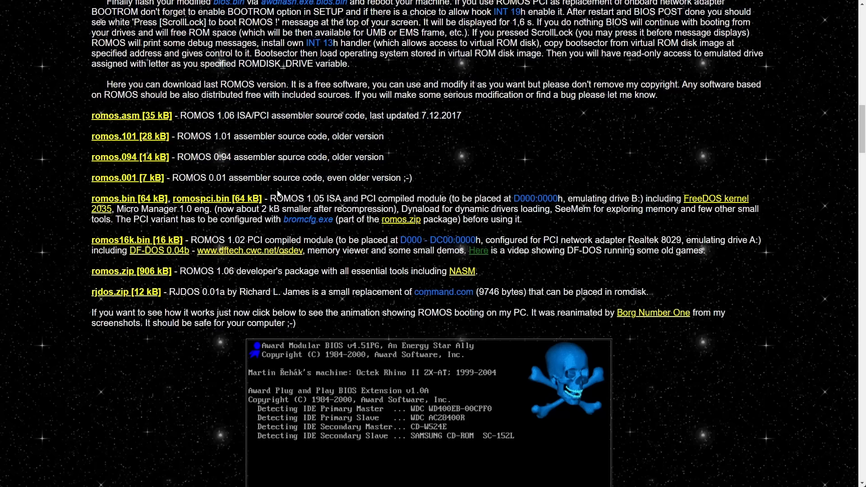
pyautogui.doubleClick(218, 199)
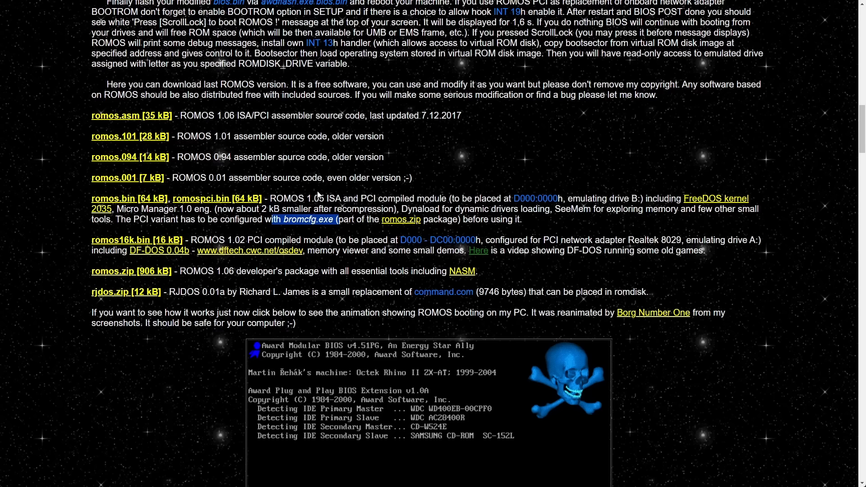
pyautogui.moveTo(109, 169)
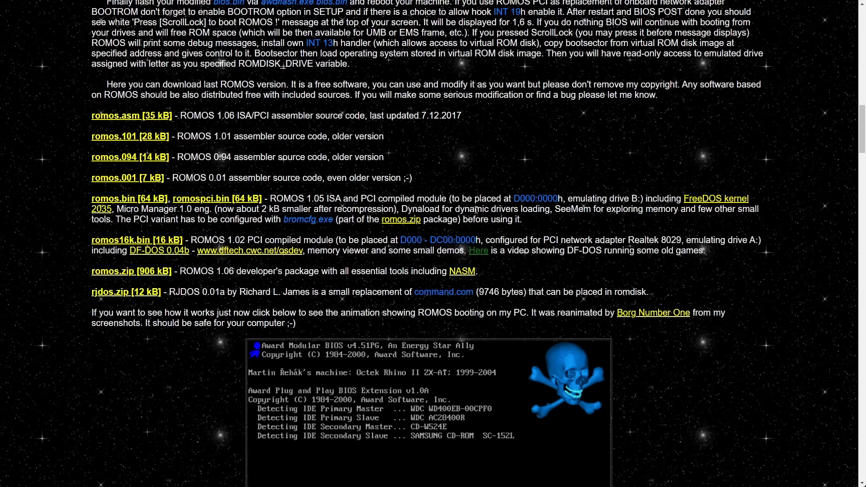
pyautogui.moveTo(473, 199); pyautogui.dragTo(584, 199)
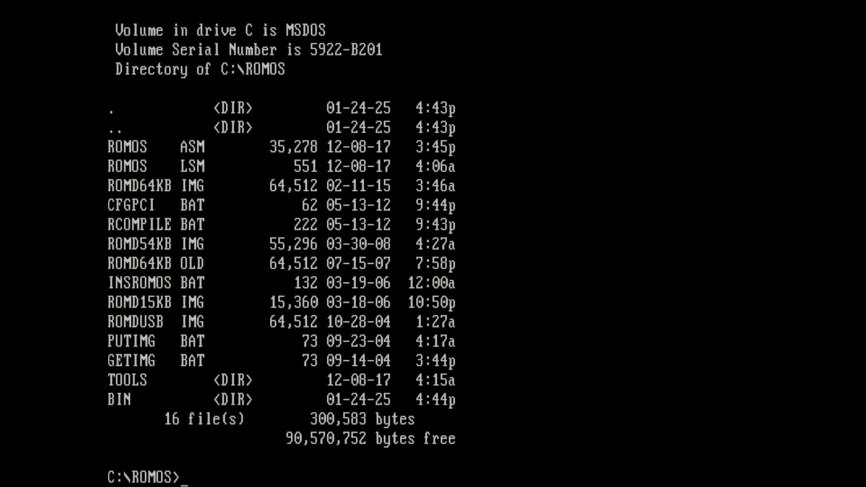
# Step: List ROMOS.BIN and ROMOSPCI.BIN in BIN, move to TOOLS, and start BROMCFG
pyautogui.write('cd bin')
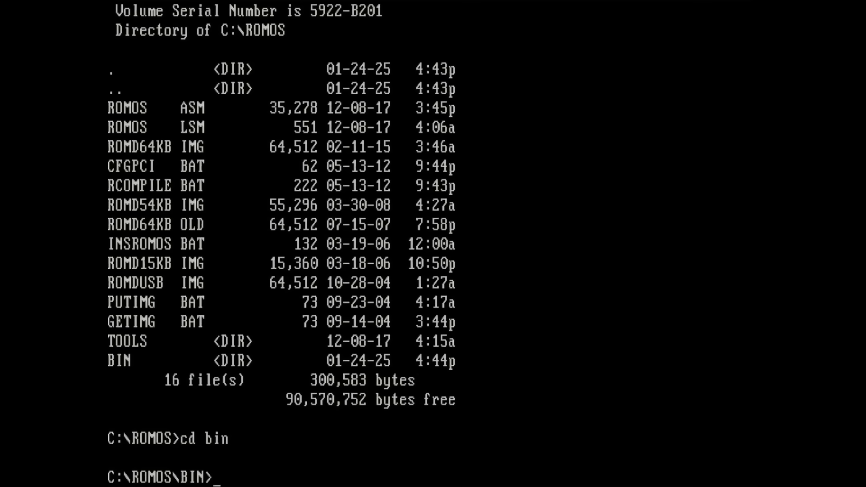
pyautogui.write('dir')
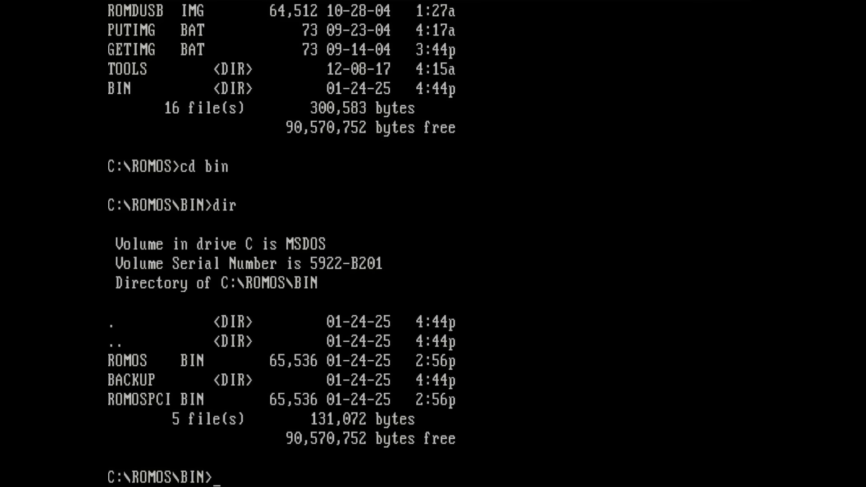
pyautogui.write('cd ..')
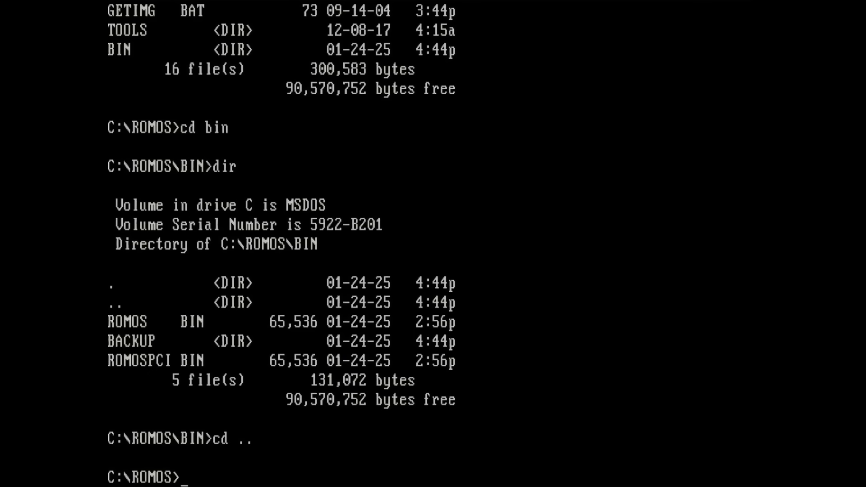
pyautogui.write('cd')
pyautogui.write('dir')
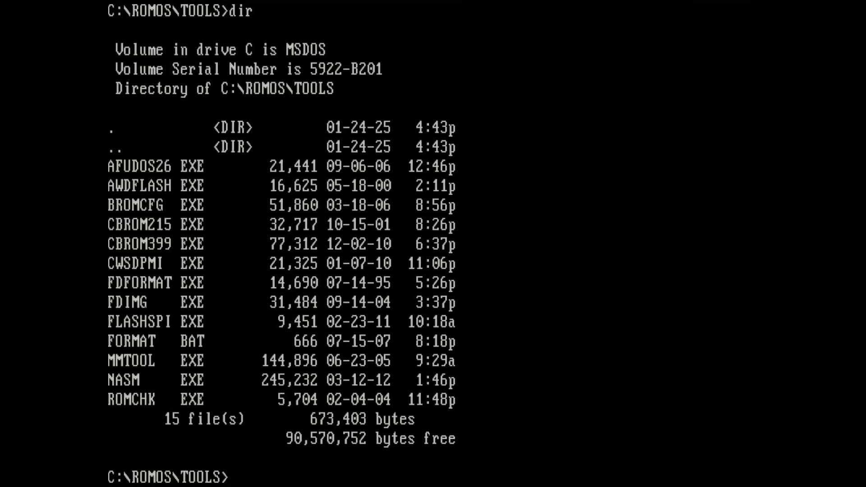
pyautogui.write('bromcfg')
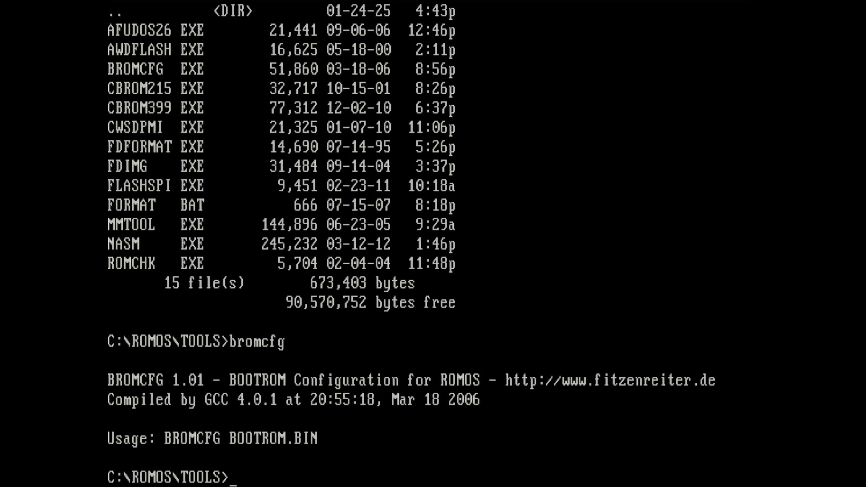
# Step: Load ..\bin\romospci.bin into BROMCFG, confirm changing its configuration, and choose the ROM type
pyautogui.write('bromcfg ..\\bin\\')
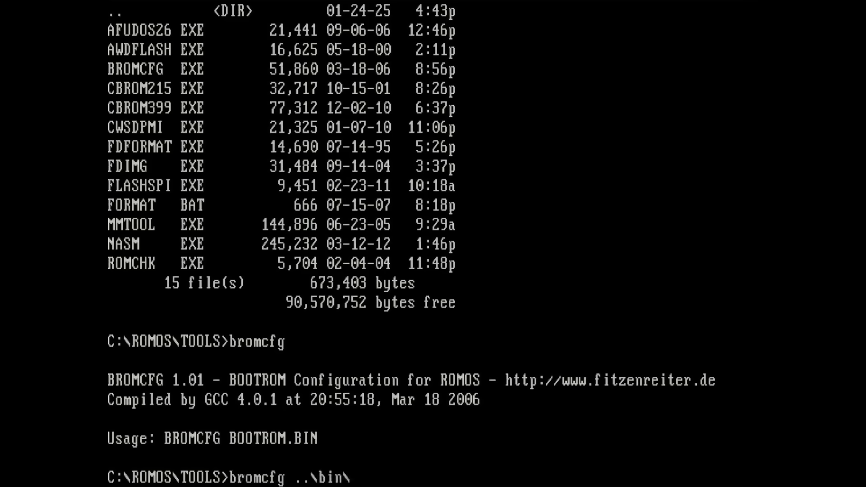
pyautogui.write('romospci')
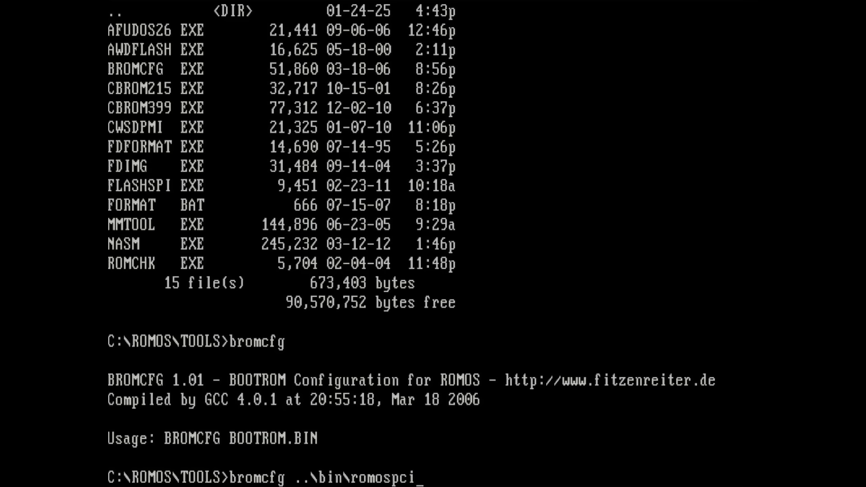
pyautogui.write('.bin')
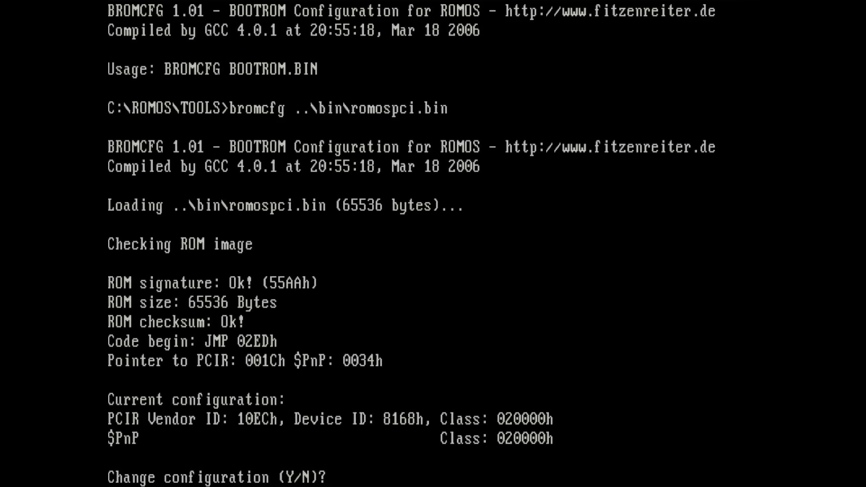
pyautogui.write('y')
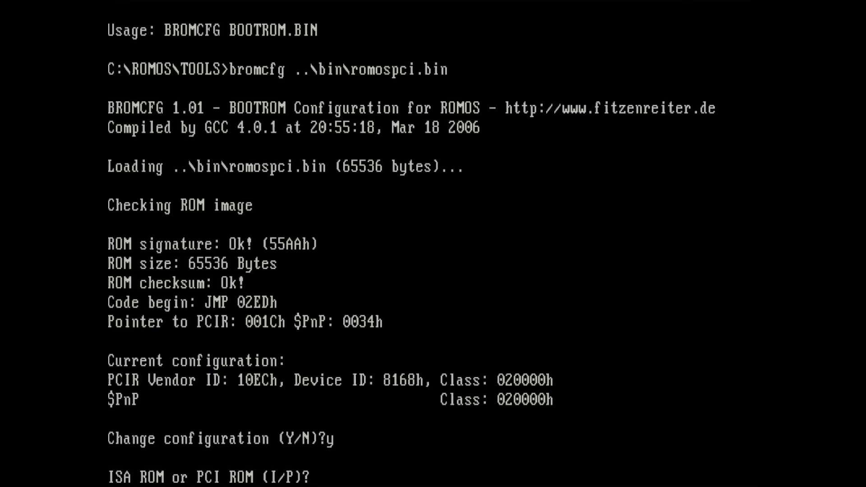
pyautogui.write('i')
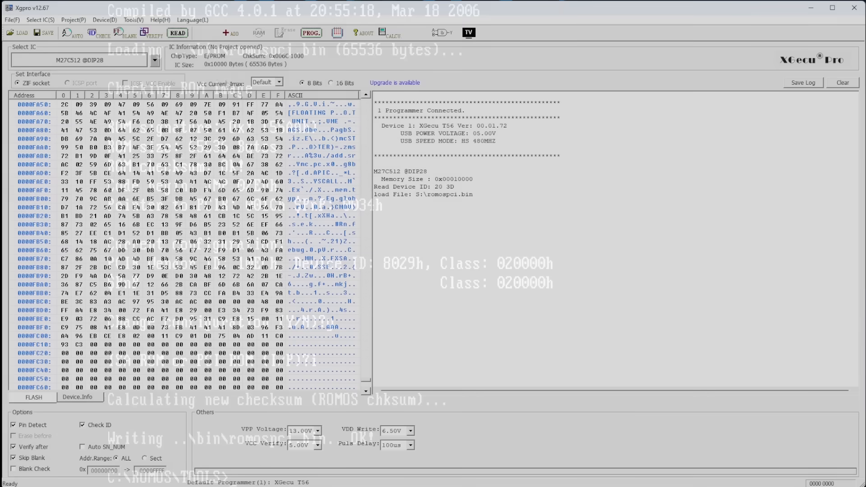
# Step: Program the romospci.bin image onto the M27C512 EPROM from Xgpro's Chip Program dialog
pyautogui.click(311, 33)
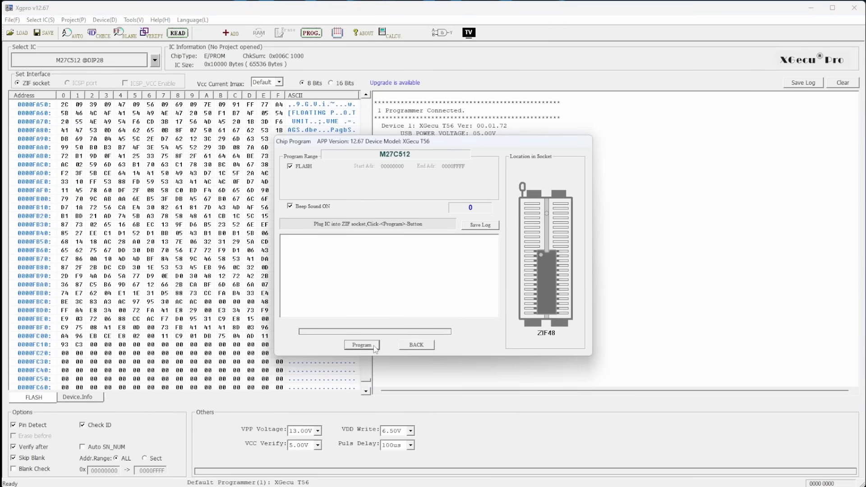
pyautogui.click(362, 345)
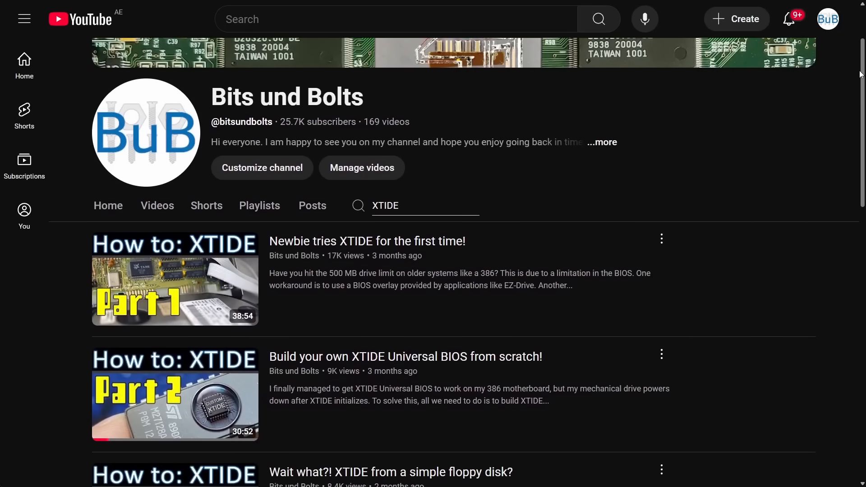
# Step: Scroll through the XTIDE how-to video results on the Bits und Bolts channel
pyautogui.scroll(-3)
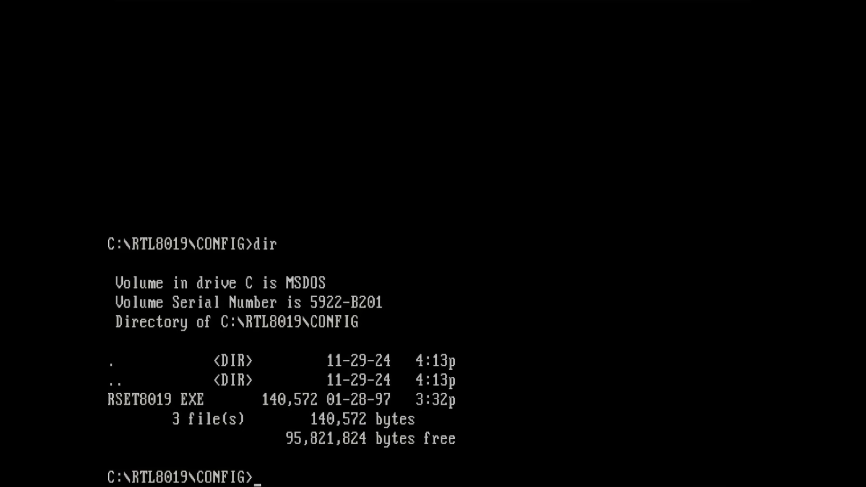
# Step: Launch RSET8019 in C:\RTL8019\CONFIG and get past the title and driver-warning screens
pyautogui.write('r')
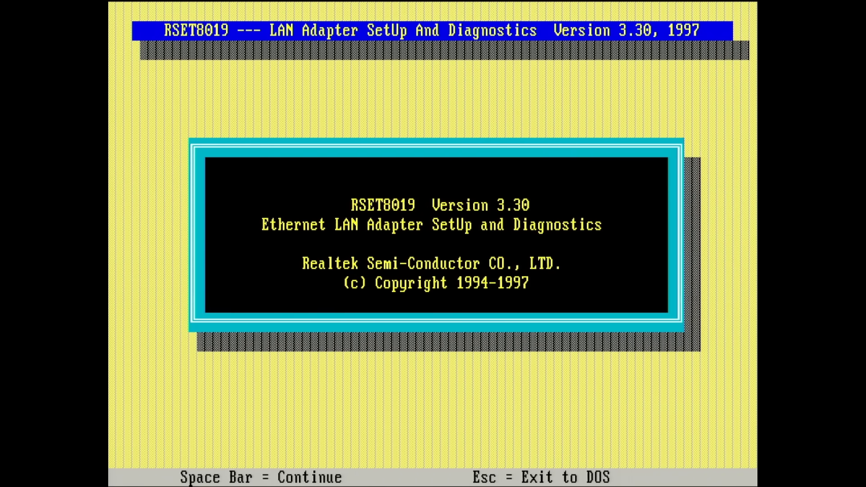
pyautogui.press('space')
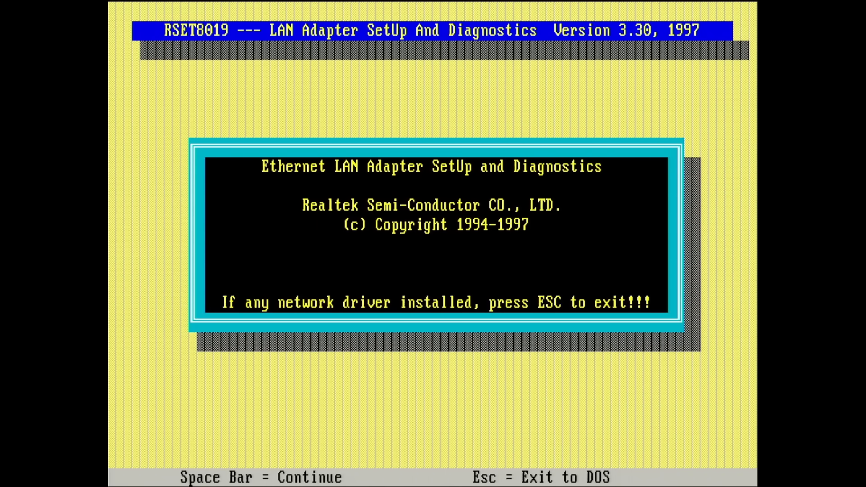
pyautogui.press('space')
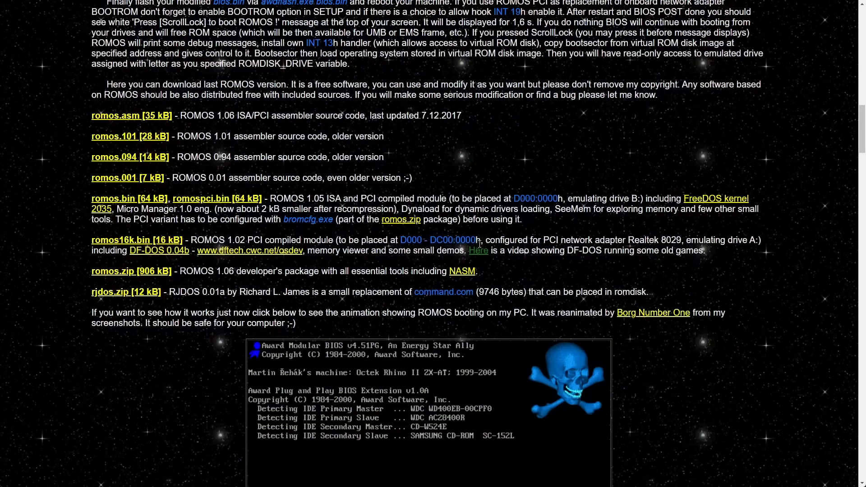
pyautogui.moveTo(475, 198); pyautogui.dragTo(567, 199)
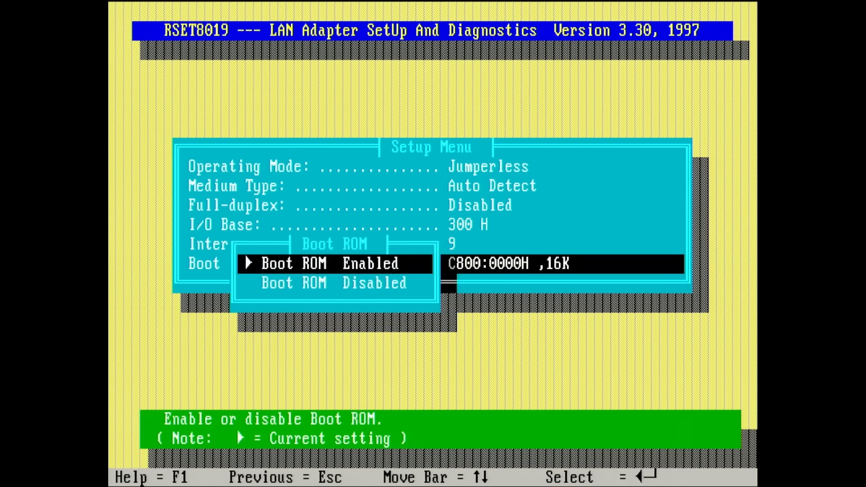
# Step: Bring up the Boot ROM Enabled/Disabled choice, keeping the boot ROM enabled
pyautogui.press('enter')
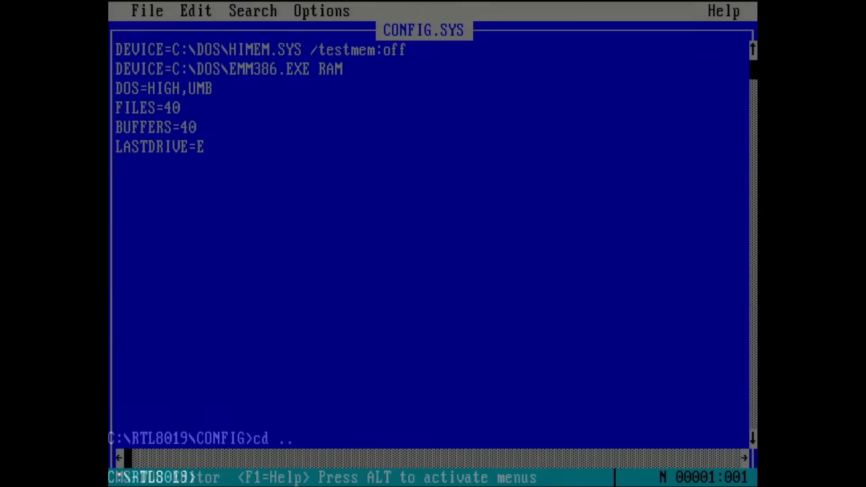
# Step: Prefix a CONFIG.SYS line with REM to disable it
pyautogui.write('REM')
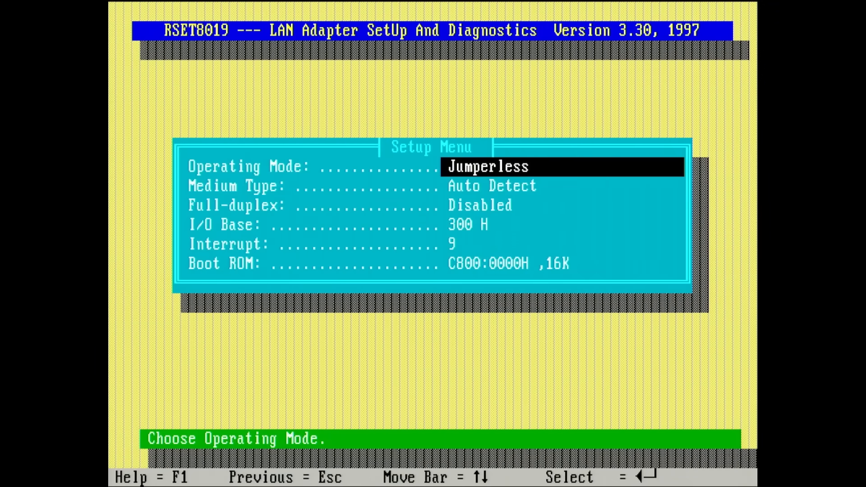
# Step: Set the boot ROM to D000:0000H, 64K, review interrupt, mode and duplex settings, then exit
pyautogui.press('Down')
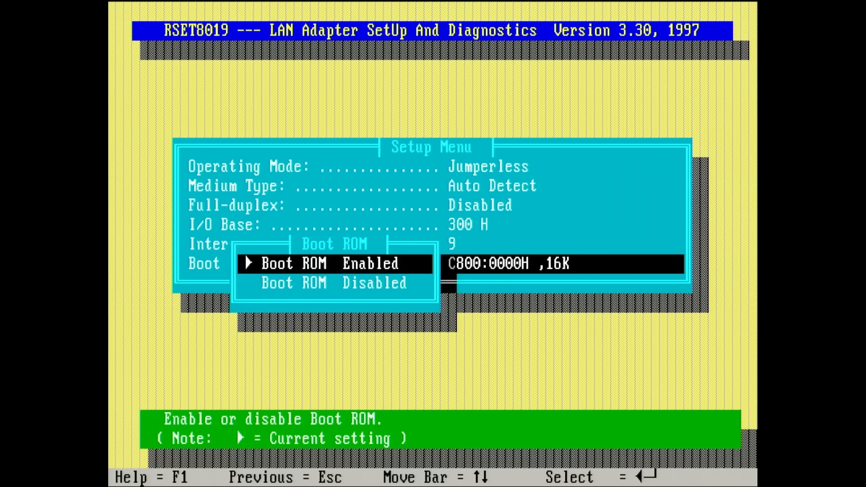
pyautogui.press('enter')
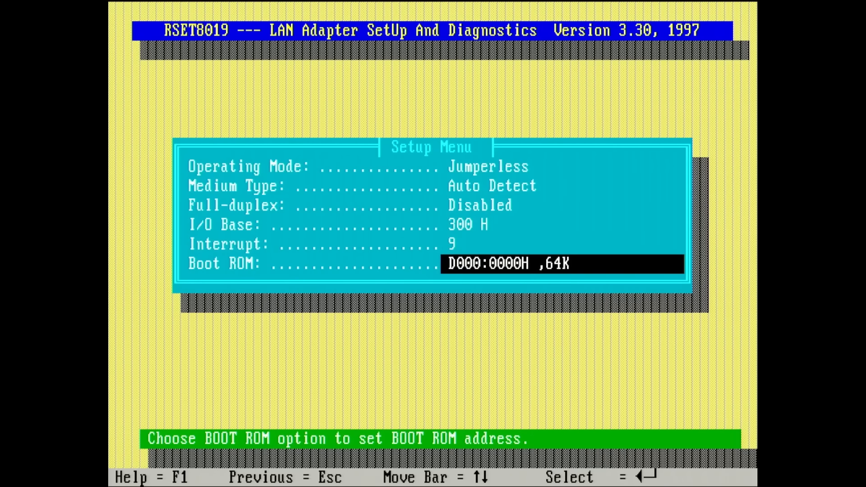
pyautogui.press('up')
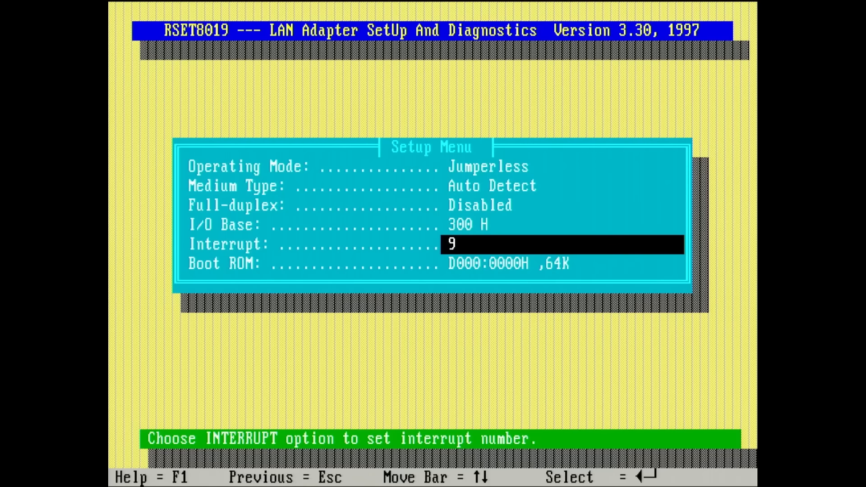
pyautogui.press('up')
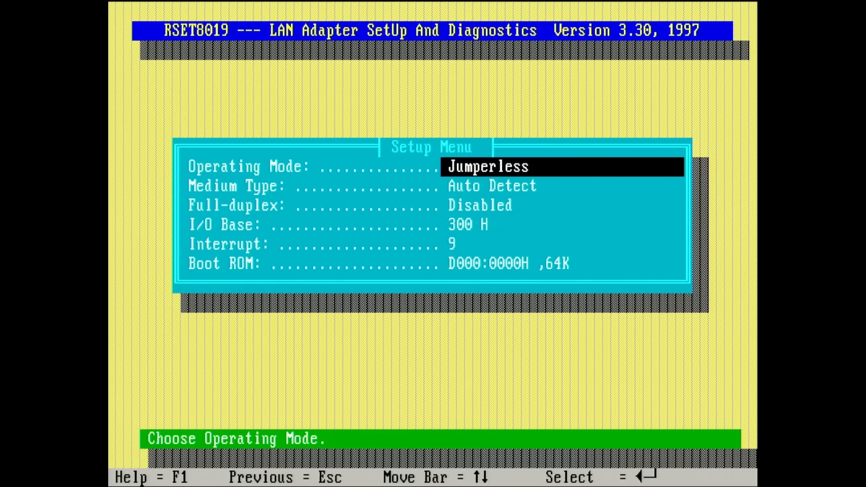
pyautogui.press('down')
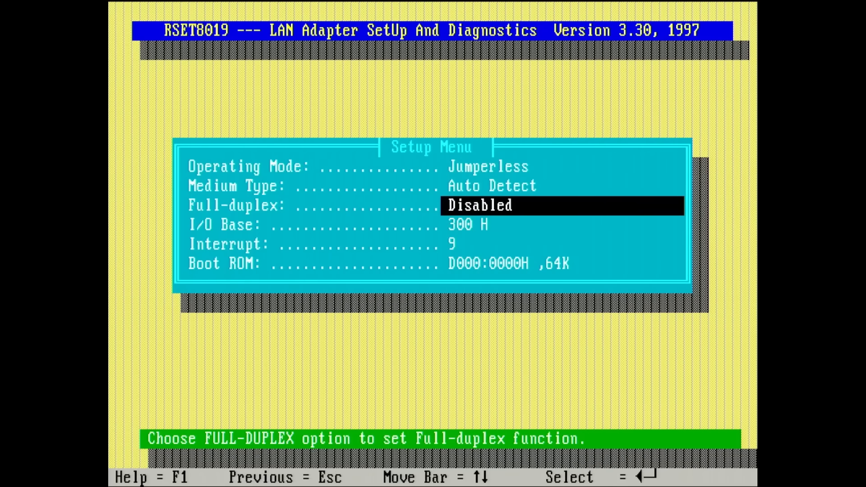
pyautogui.press('enter')
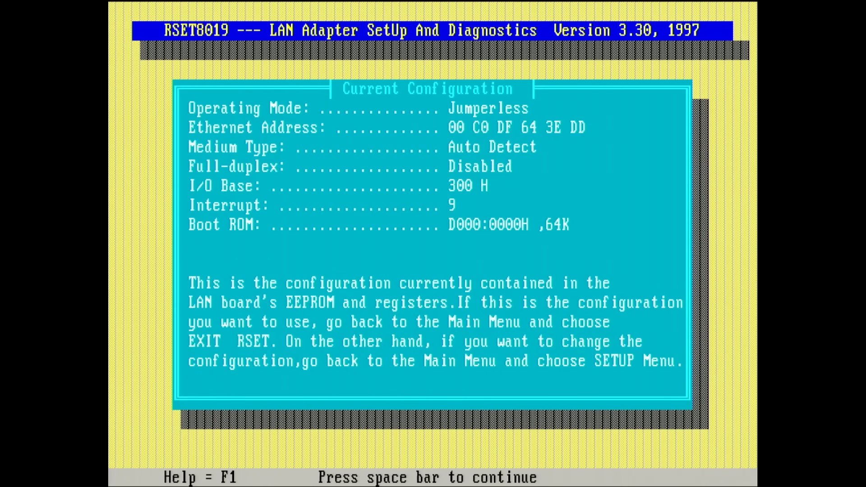
# Step: Continue past the Current Configuration summary confirming the boot ROM at D000:0000H, 64K
pyautogui.press('space')
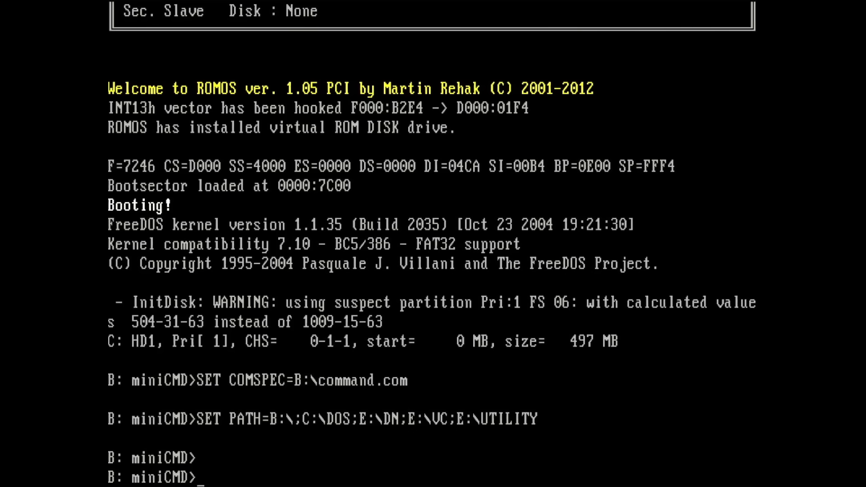
# Step: List the folders on C: and the files on ROM disk B:, then launch SEEMEM
pyautogui.write('c:')
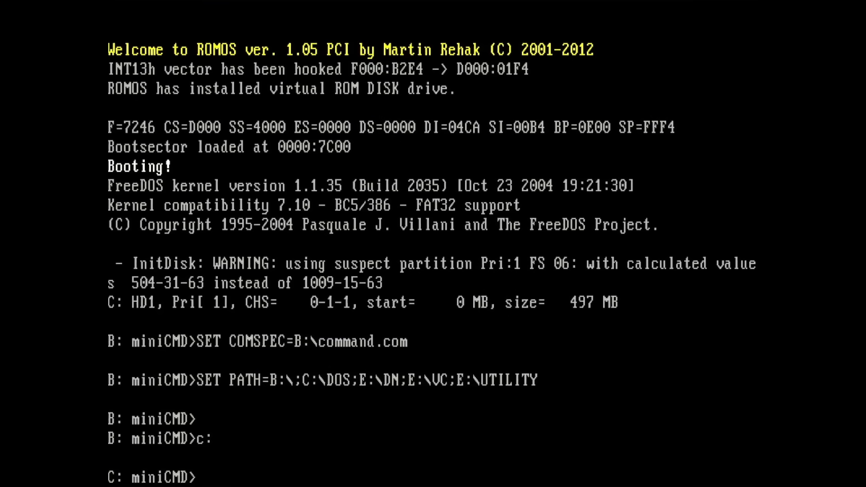
pyautogui.write('dir')
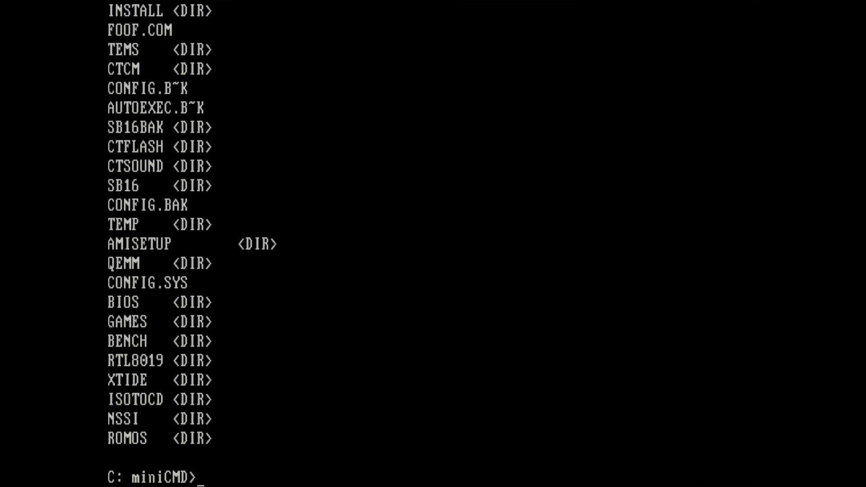
pyautogui.write('b:')
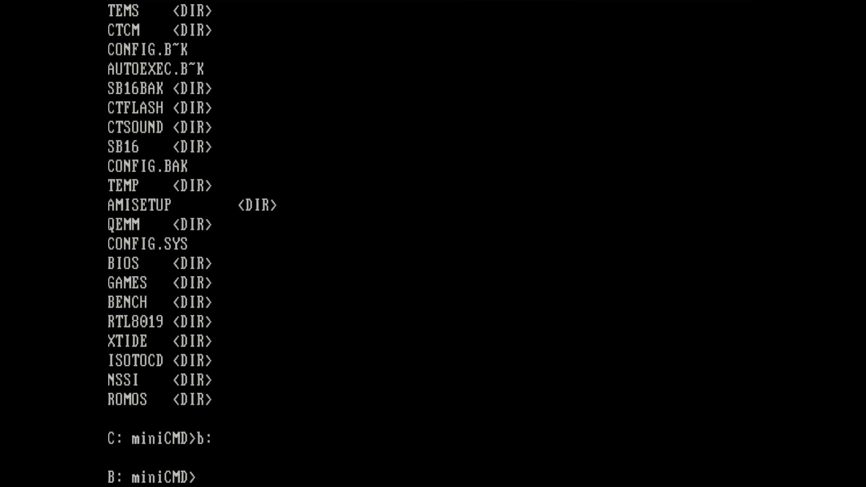
pyautogui.write('dir')
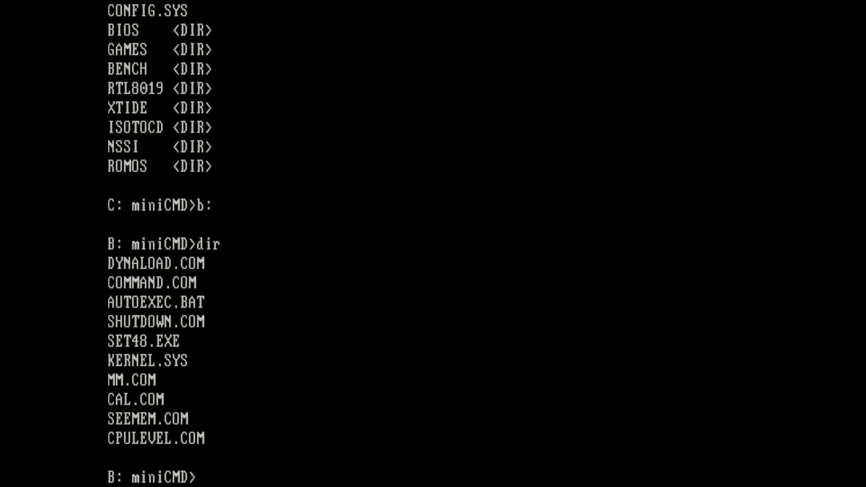
pyautogui.write('see')
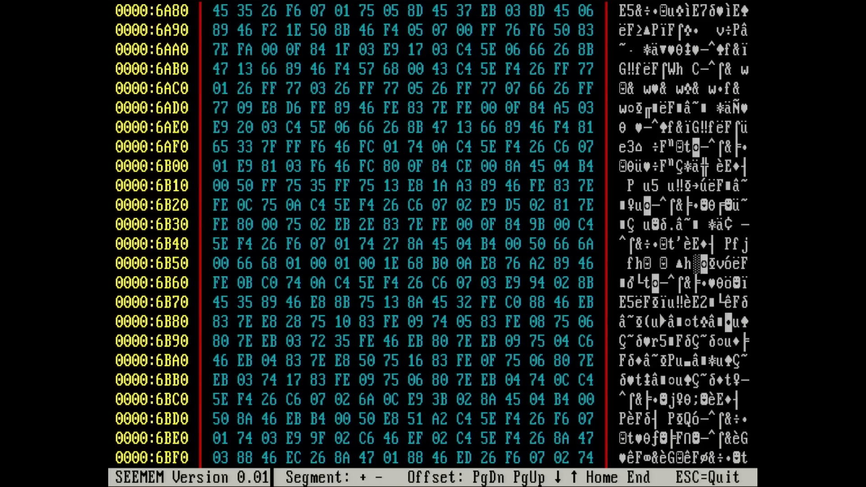
# Step: Page down through segment 0000 memory in SEEMEM, then quit with Esc
pyautogui.press('PageDown')
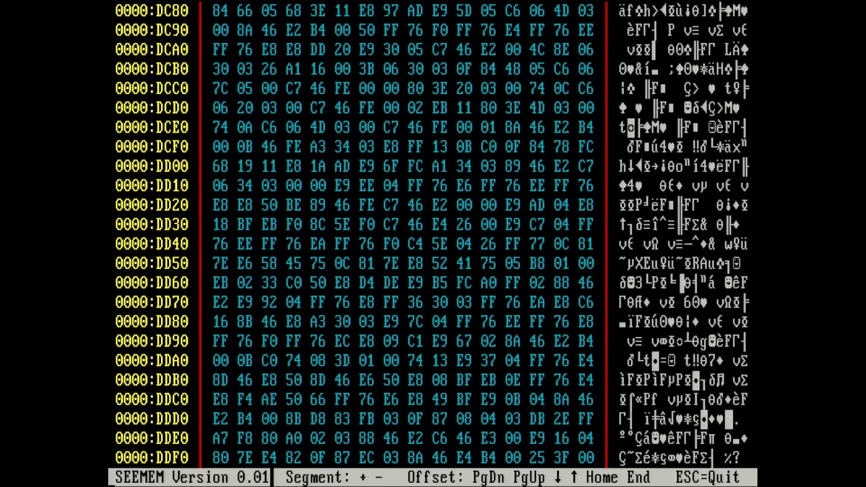
pyautogui.press('Escape')
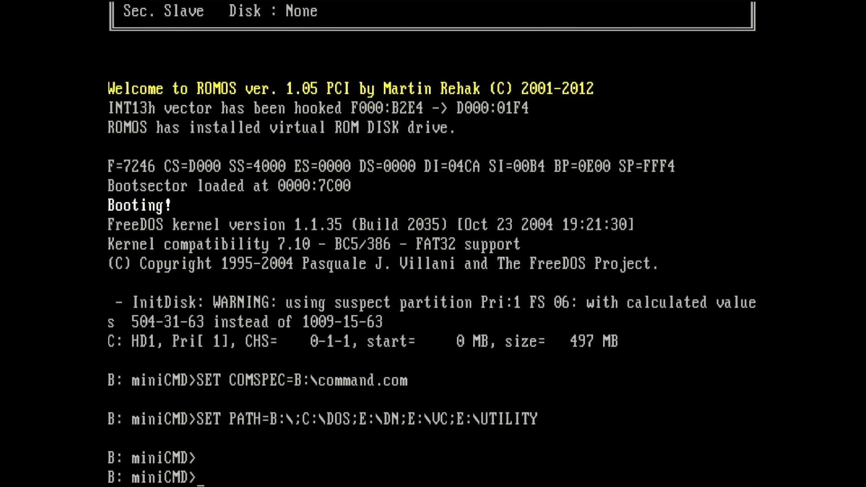
# Step: Run ver, cpulevel and dir at the miniCMD prompt
pyautogui.write('ver')
pyautogui.write('c')
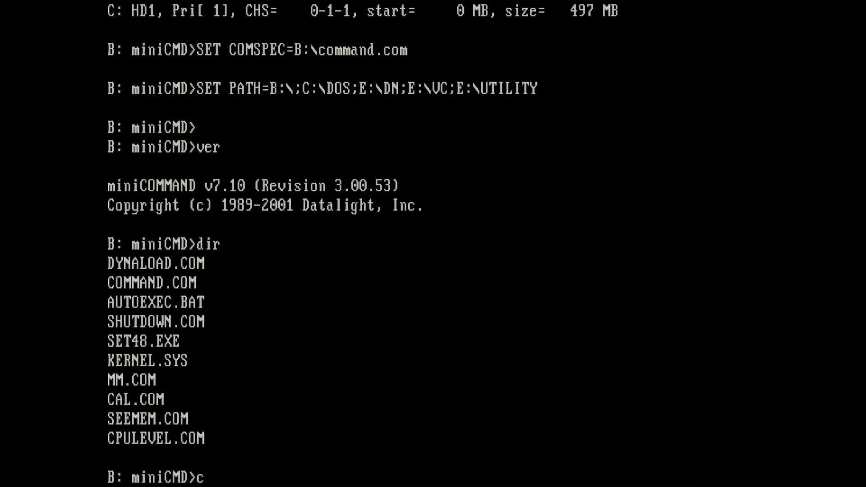
pyautogui.write('pulevel /?')
pyautogui.write('cpulevel')
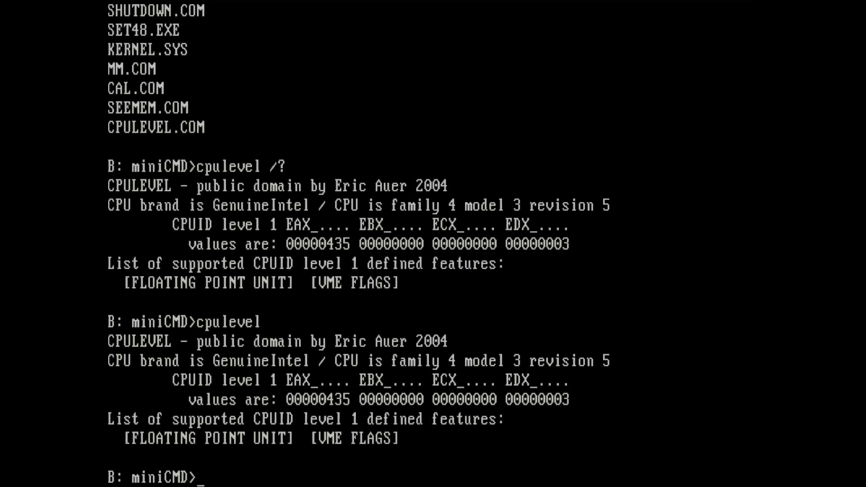
pyautogui.write('dir')
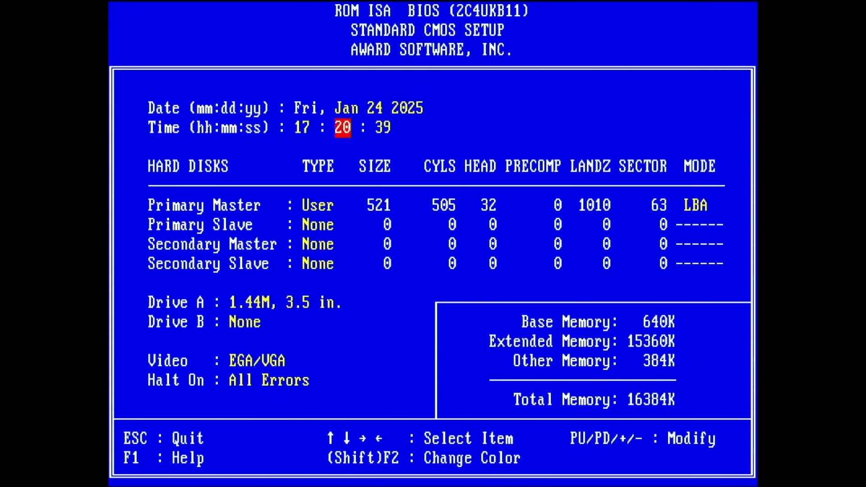
# Step: Set the primary master disk to None and enable D0000–DFFFF shadowing in BIOS setup
pyautogui.press('down')
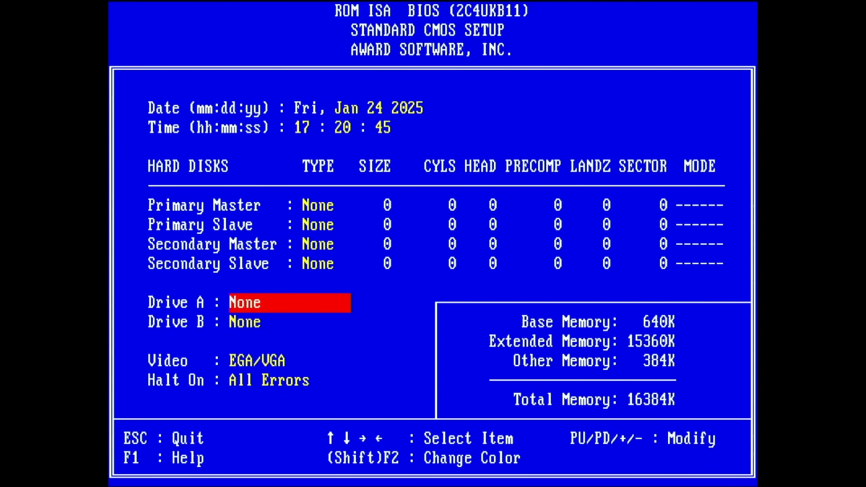
pyautogui.press('Escape')
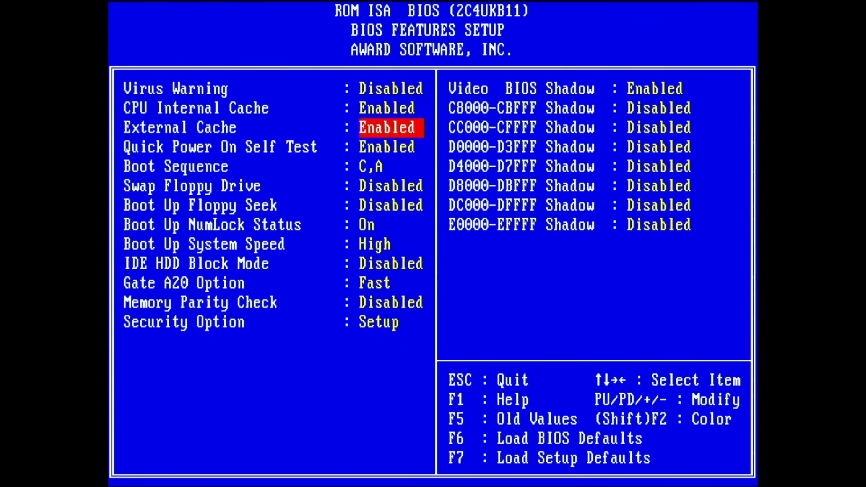
pyautogui.press('Down')
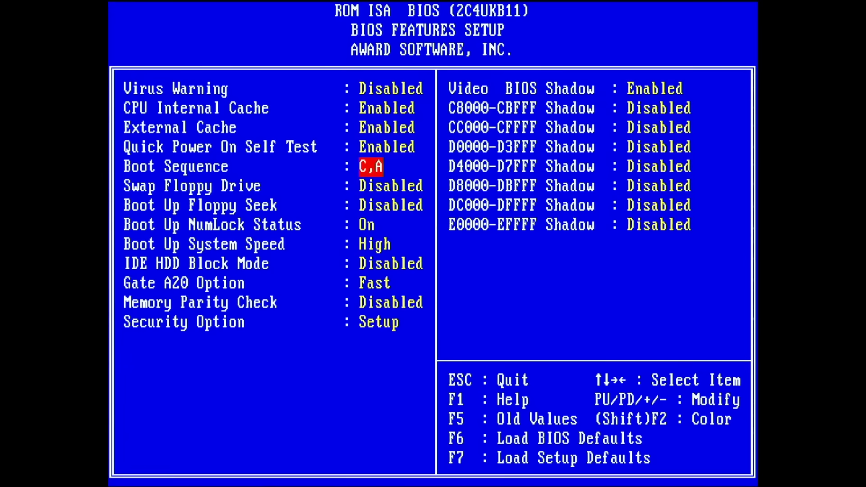
pyautogui.press('up')
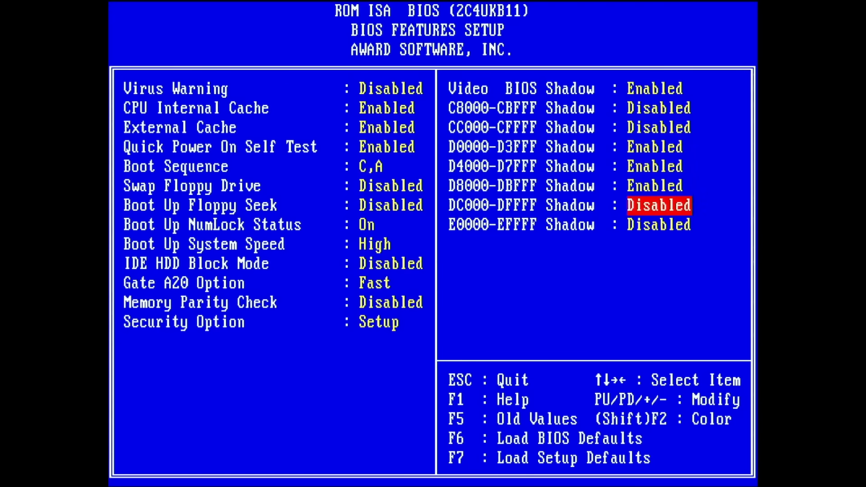
pyautogui.press('up')
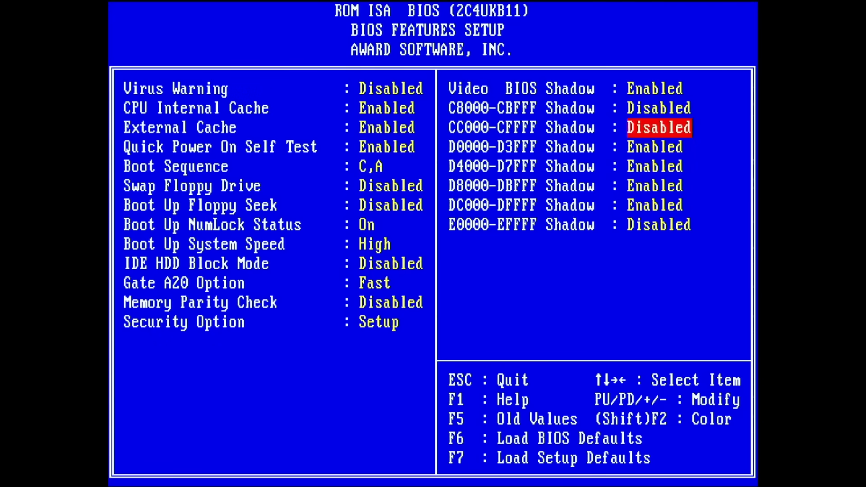
pyautogui.press('Escape')
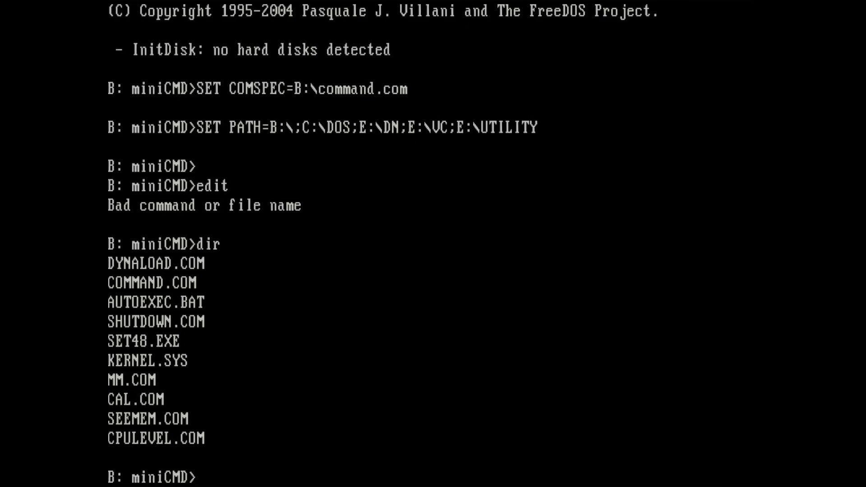
# Step: Run mem at the FreeDOS miniCMD B: prompt with no hard disks detected
pyautogui.write('mem')
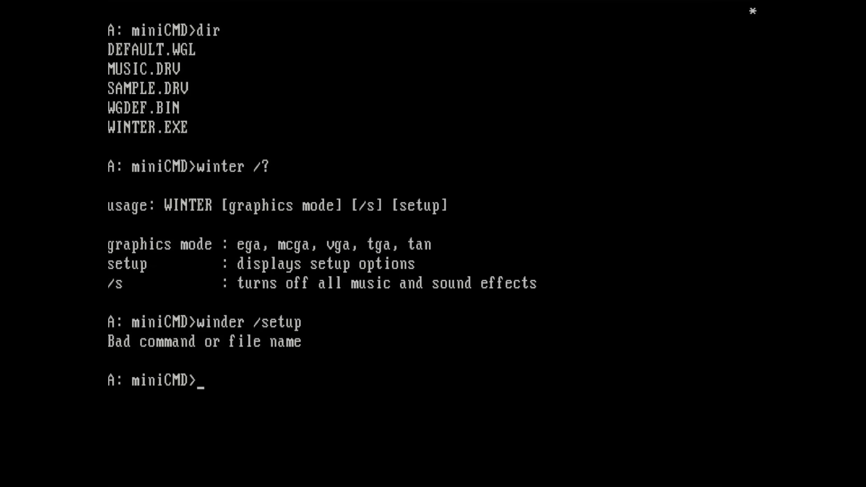
# Step: Launch Winter Challenge in setup mode with 'winter setup'
pyautogui.write('winter setup')
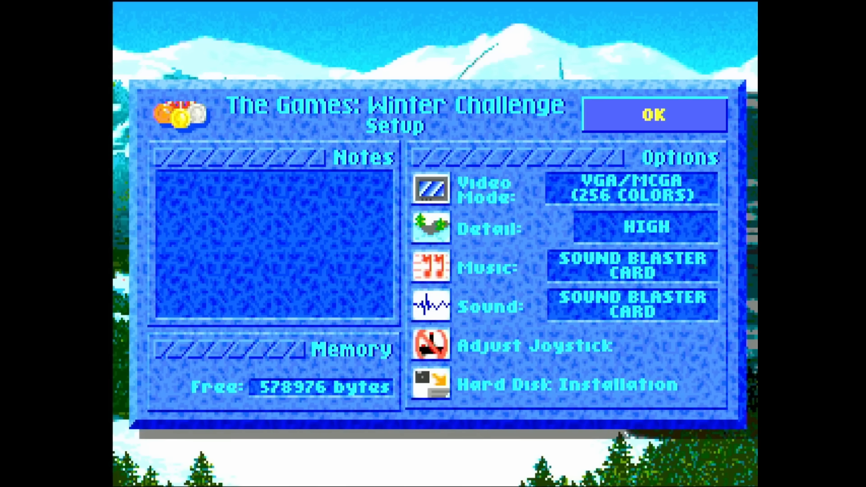
# Step: Cycle the music card through Roland MT-32 and AdLib back to Sound Blaster
pyautogui.click(644, 190)
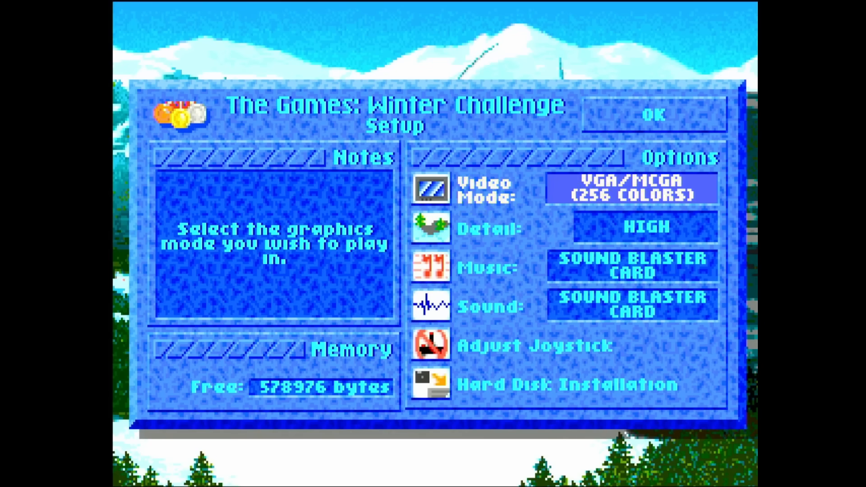
pyautogui.click(632, 266)
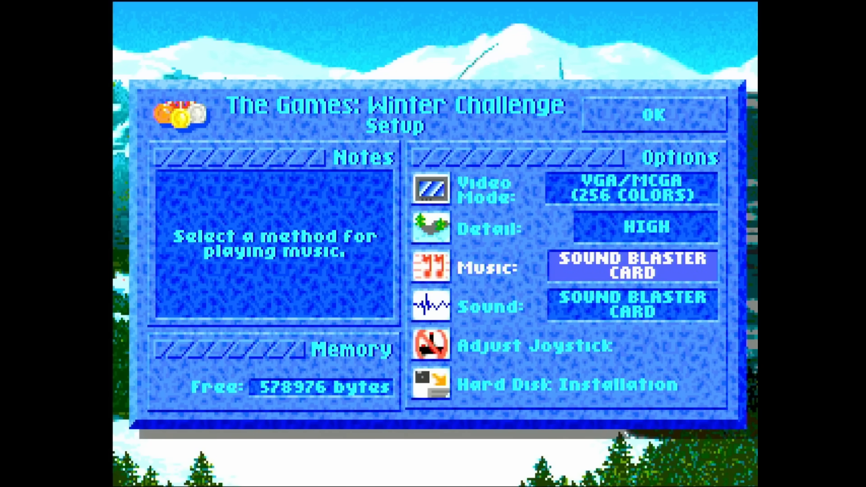
pyautogui.click(631, 266)
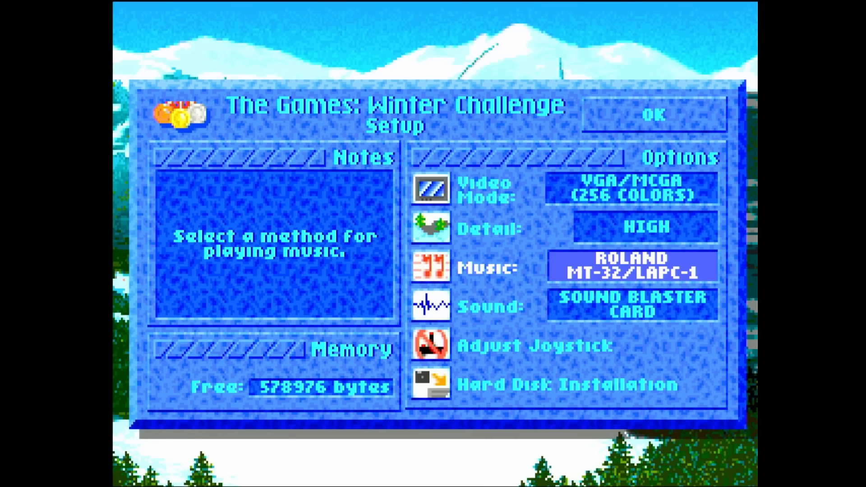
pyautogui.click(631, 266)
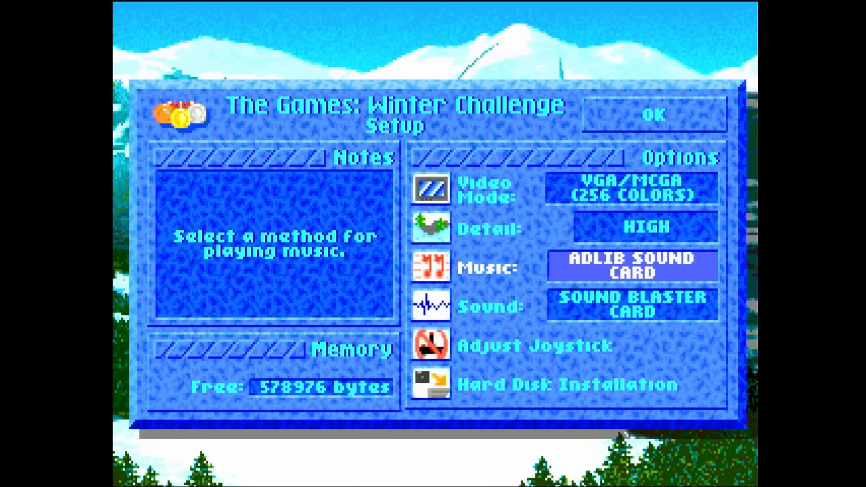
pyautogui.click(632, 266)
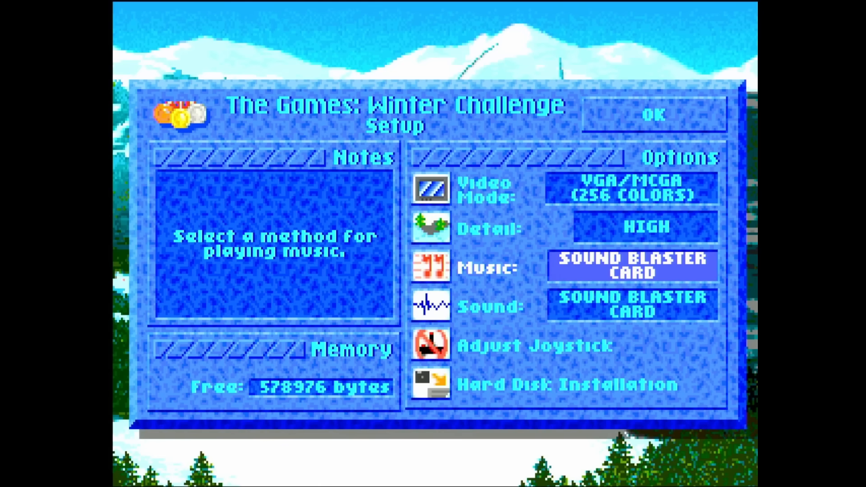
# Step: Cycle sound effects through Thunder Board and AdLib back to Sound Blaster, then accept setup
pyautogui.click(632, 306)
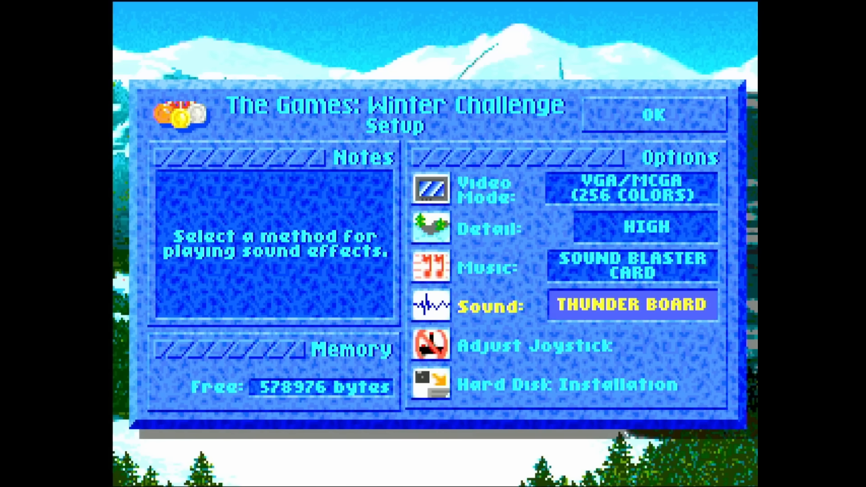
pyautogui.click(632, 304)
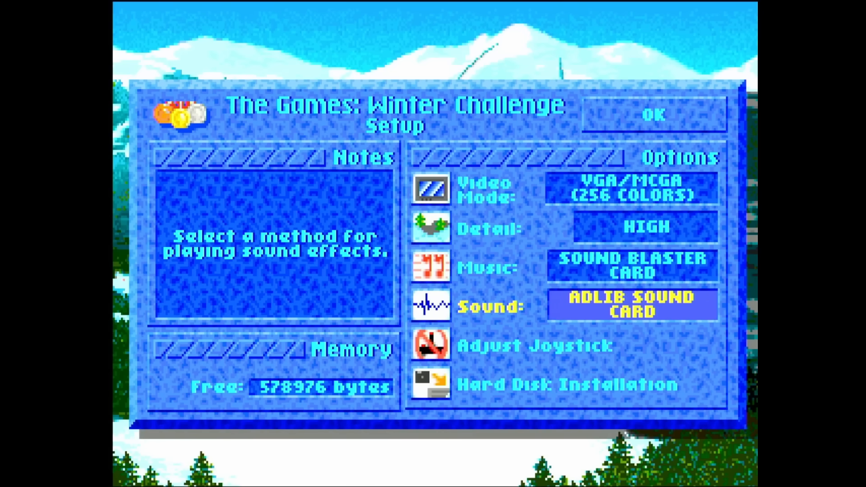
pyautogui.click(632, 305)
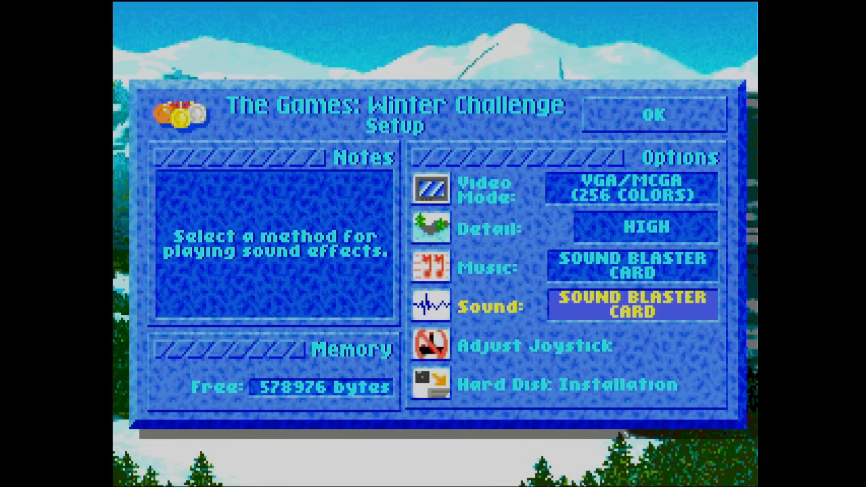
pyautogui.click(654, 115)
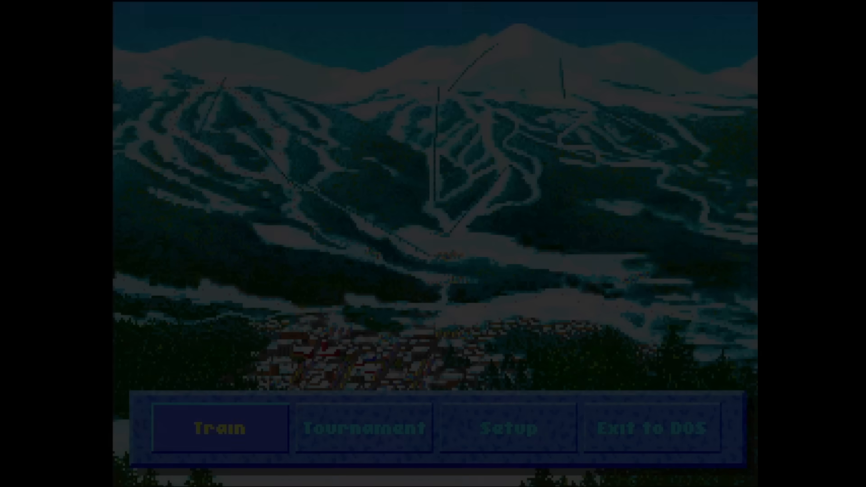
# Step: Enter Train mode, pick the ski jumper event, and start Ski Jump training
pyautogui.click(219, 429)
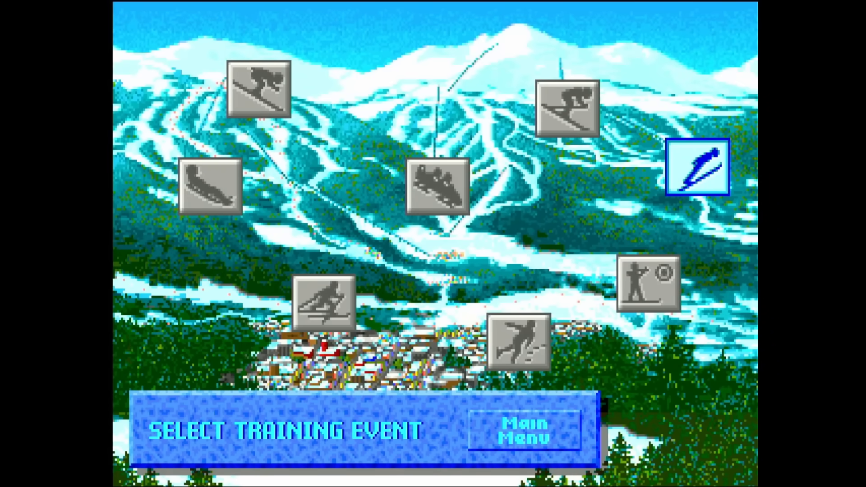
pyautogui.click(697, 168)
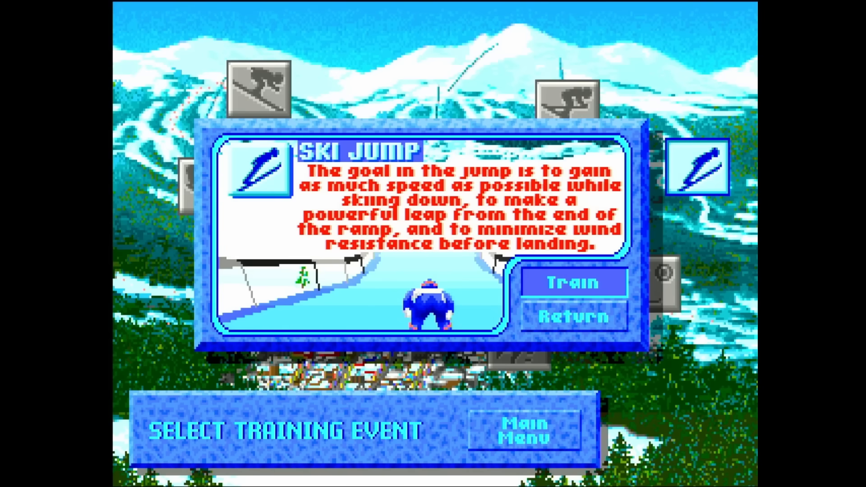
pyautogui.click(573, 283)
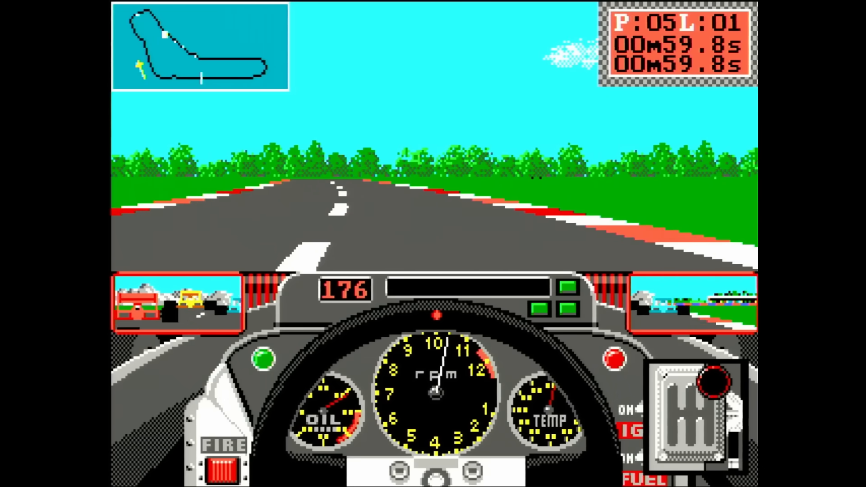
# Step: Accelerate down the straight to overtake a car and reach fourth place
pyautogui.press('Up')
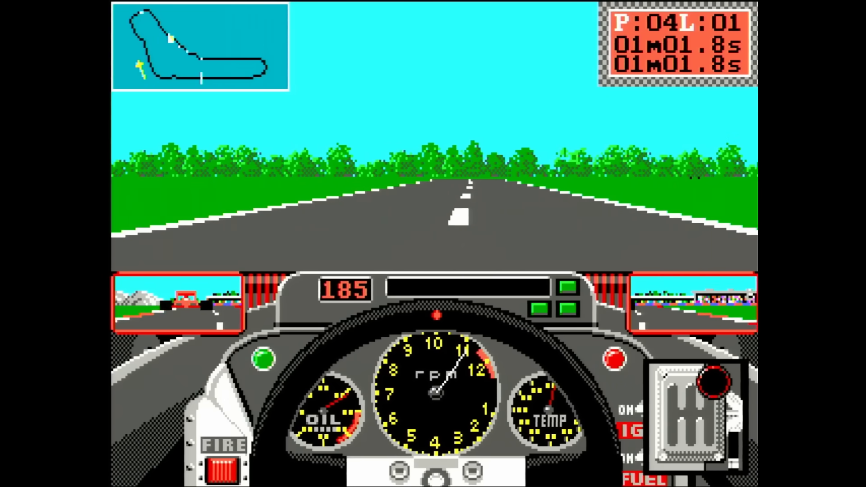